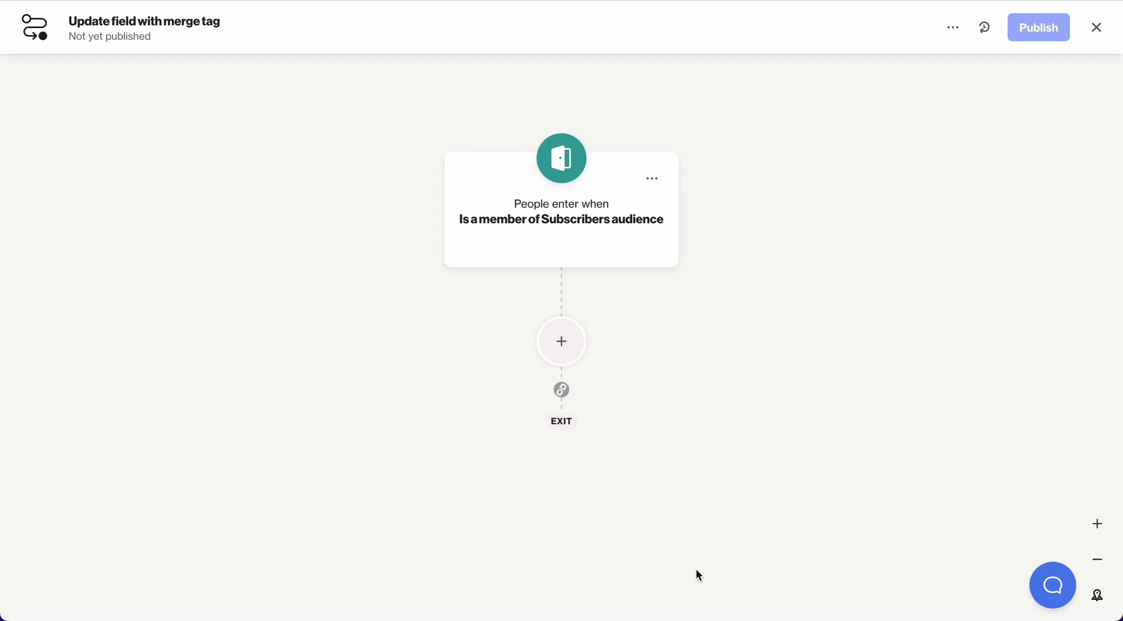
pyautogui.moveTo(561, 341)
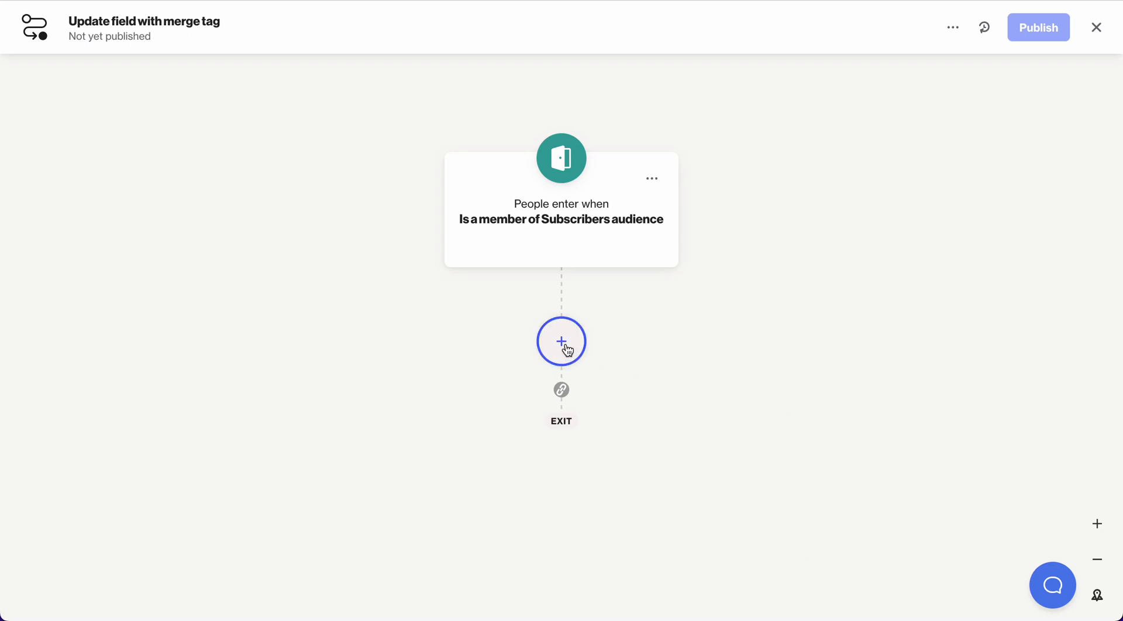
# - Add an Update field action step after the Subscribers entry trigger
pyautogui.click(561, 341)
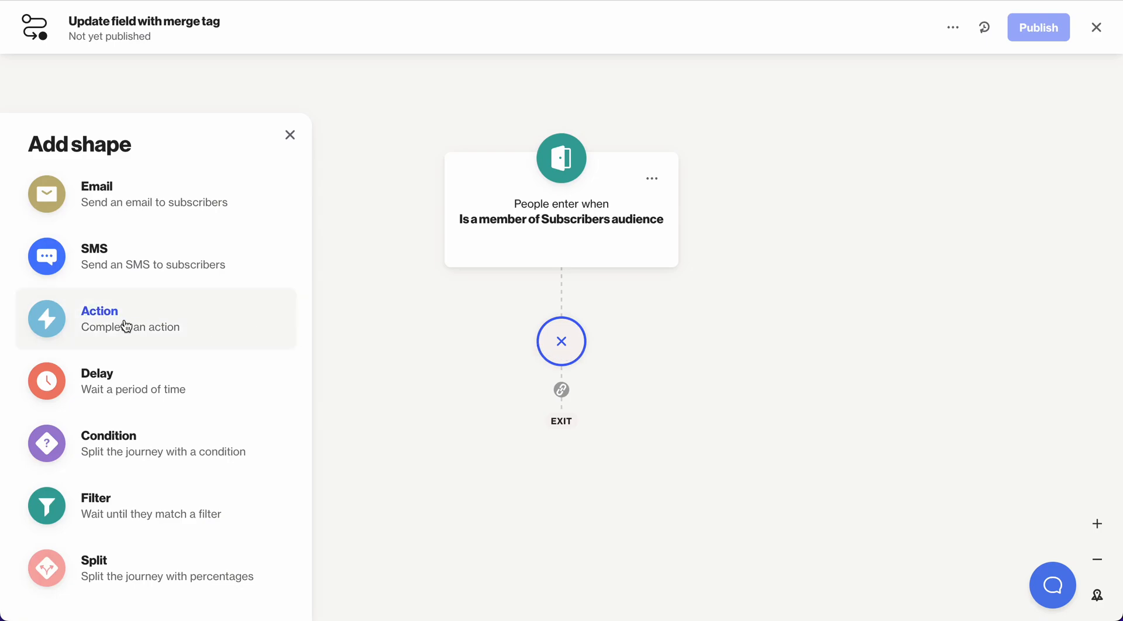
pyautogui.click(129, 318)
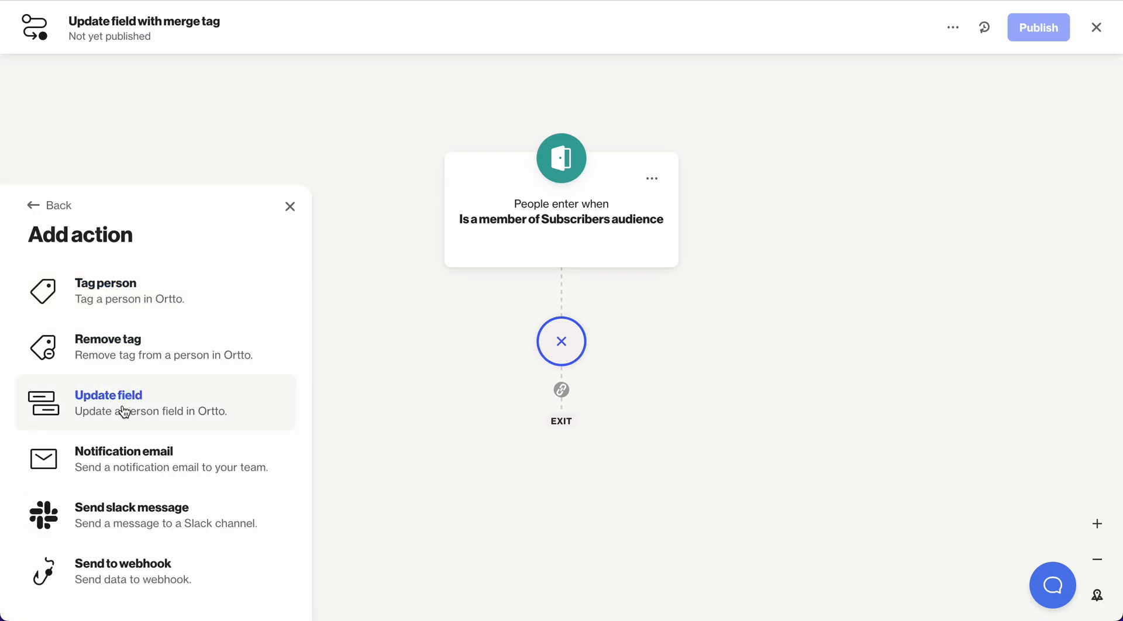
pyautogui.click(108, 402)
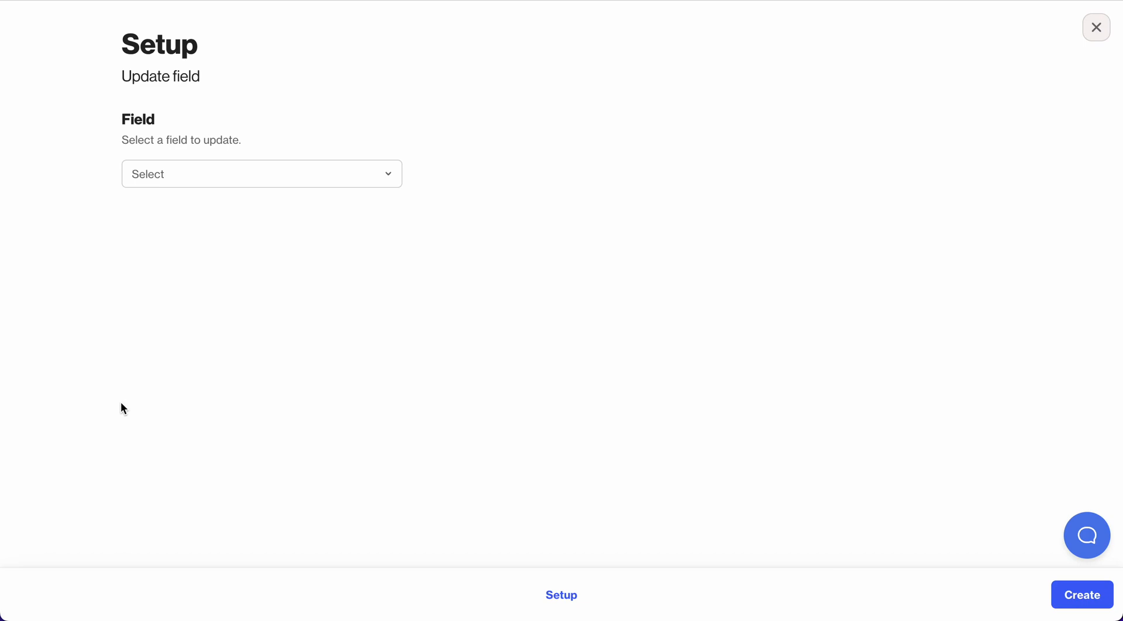
# - Choose Store Preference as the field, with the Set new value mode
pyautogui.click(261, 174)
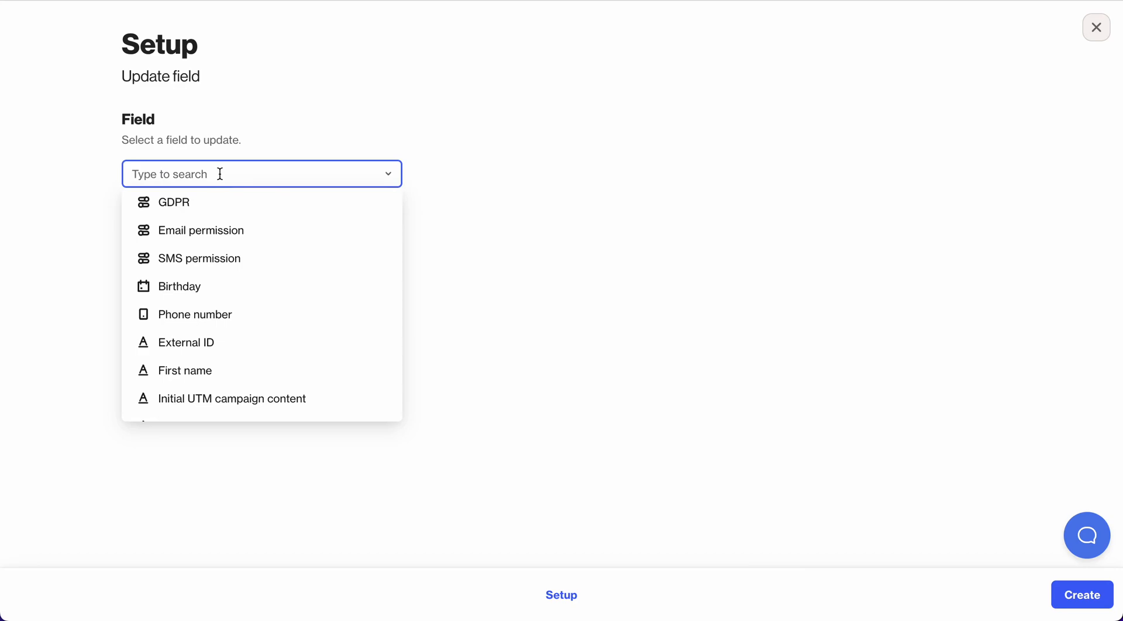
pyautogui.write('store')
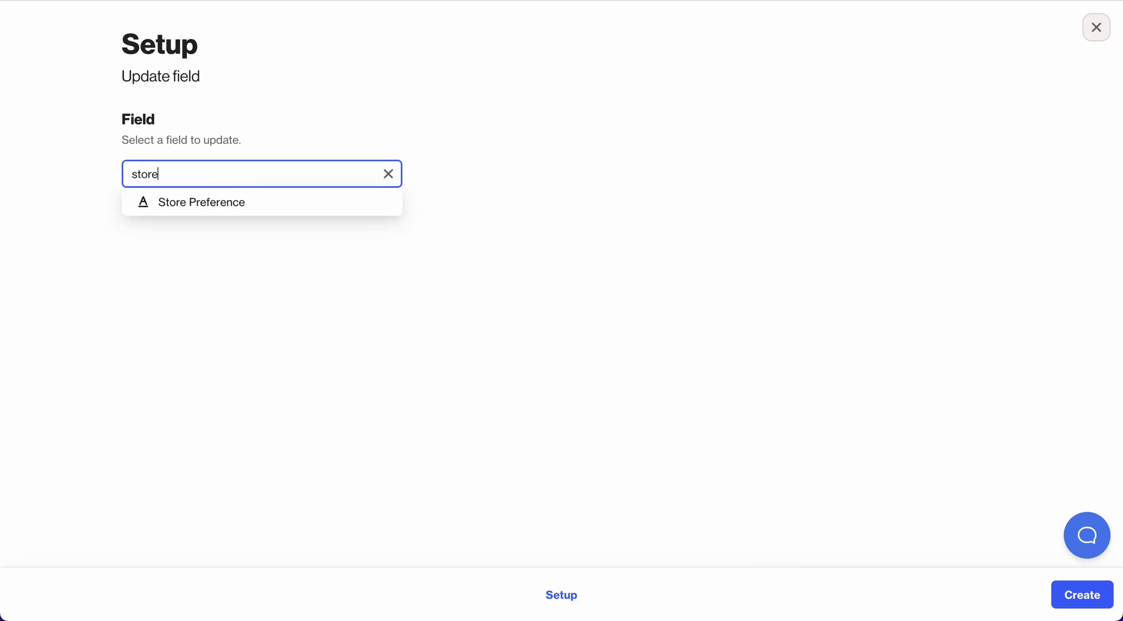
pyautogui.click(201, 202)
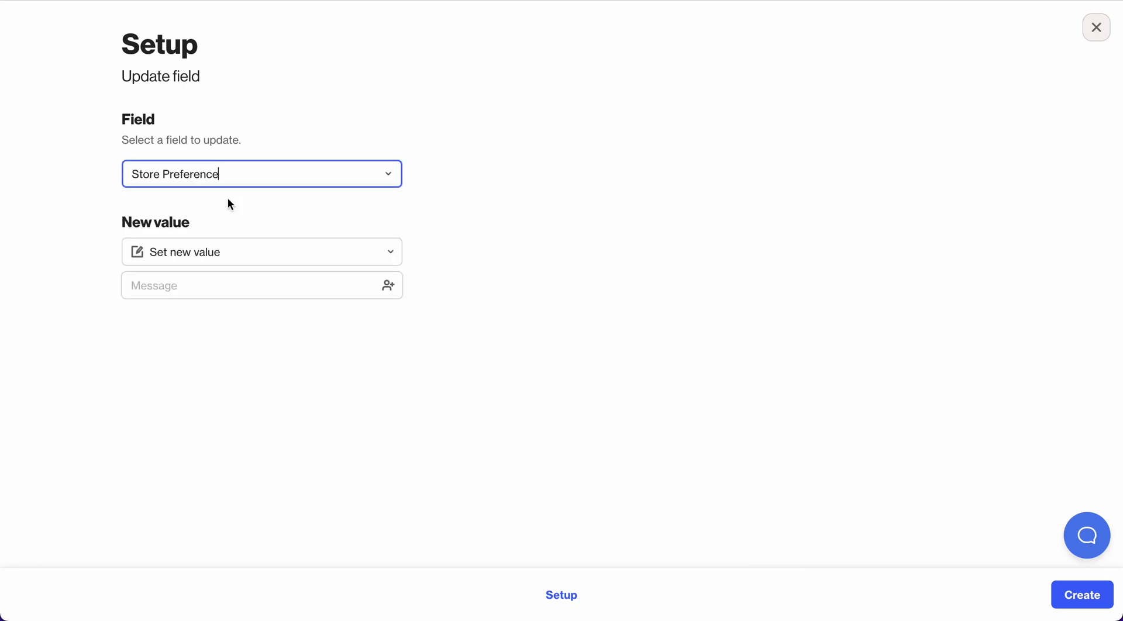
pyautogui.click(260, 252)
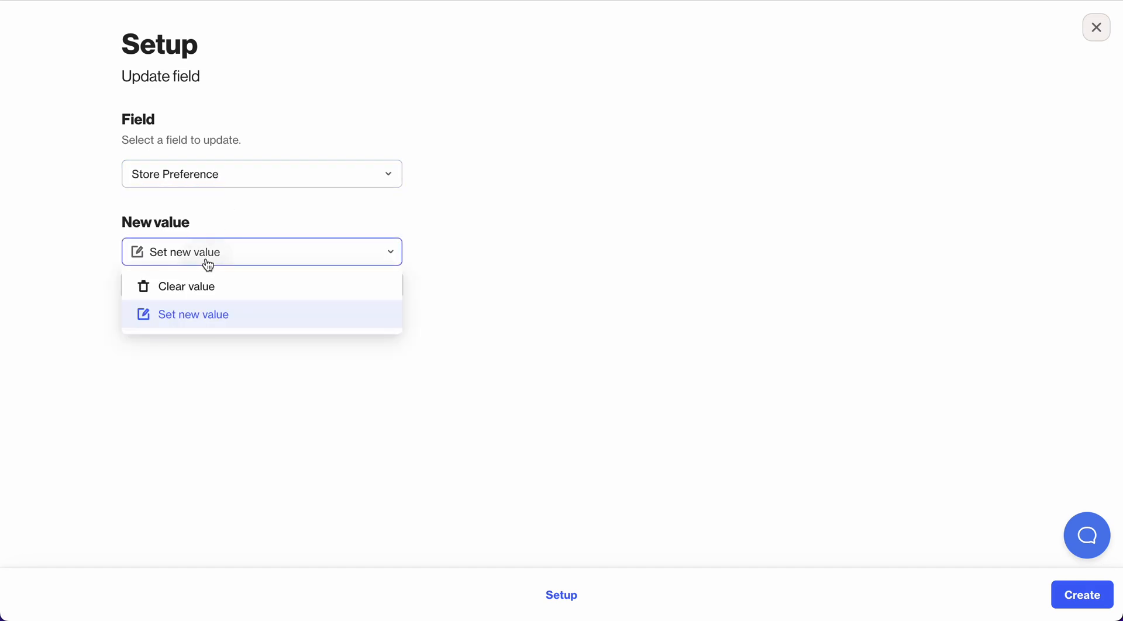
pyautogui.moveTo(220, 327)
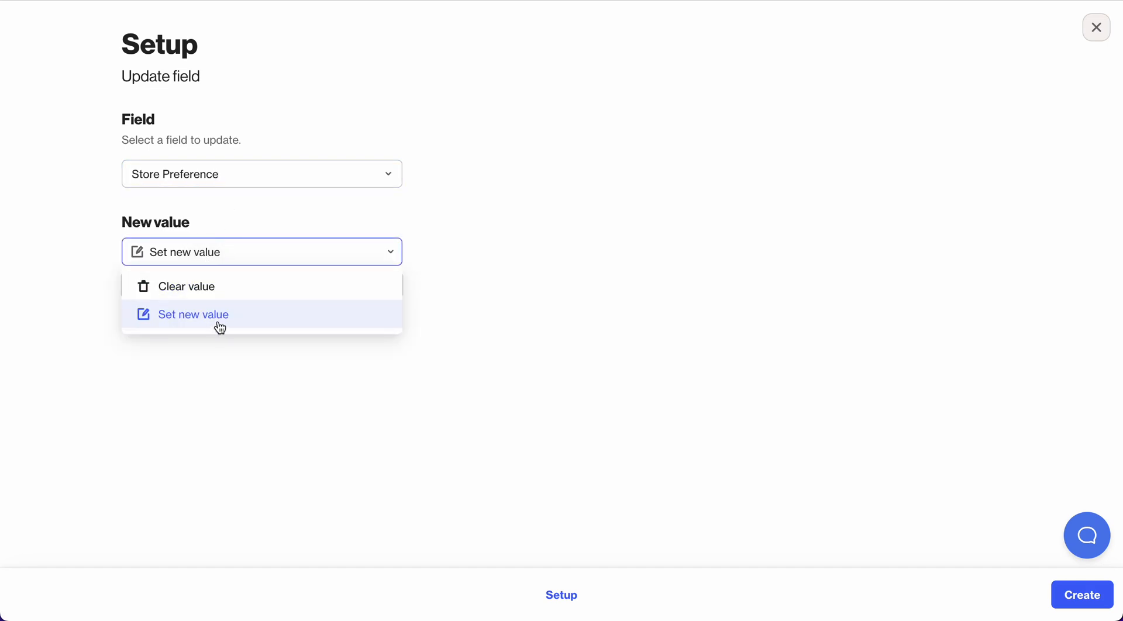
pyautogui.moveTo(214, 286)
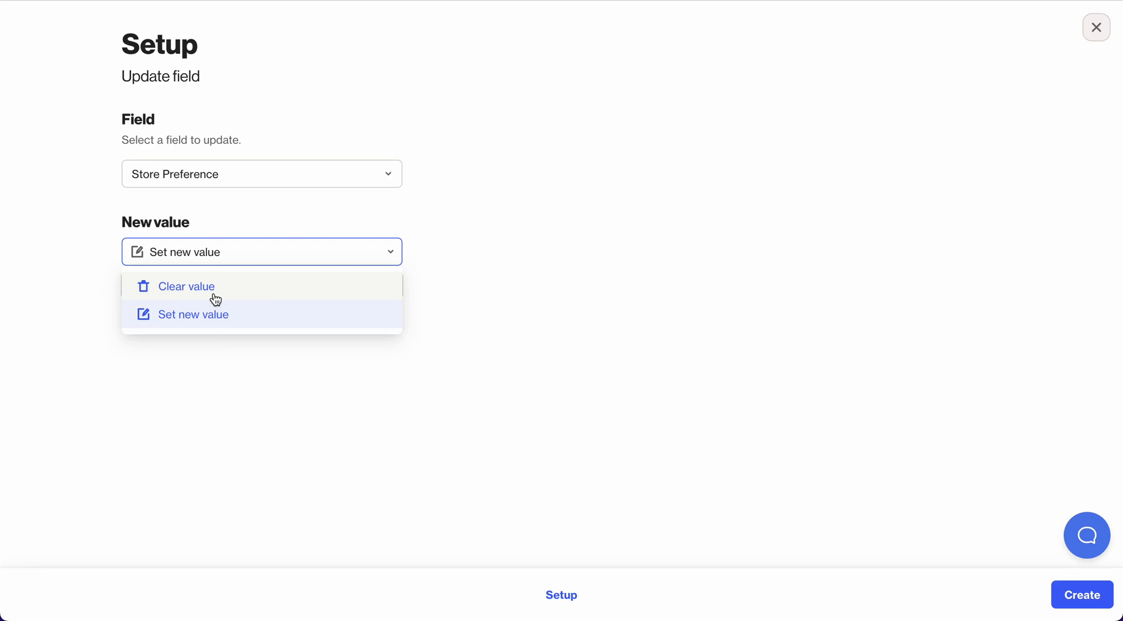
pyautogui.moveTo(175, 322)
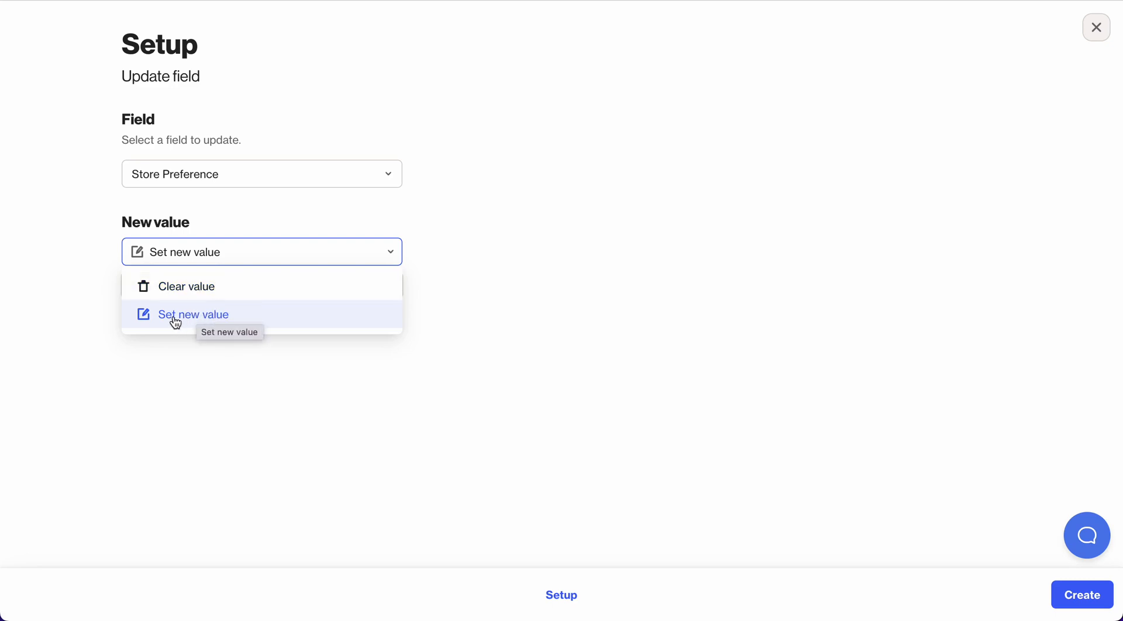
pyautogui.click(192, 314)
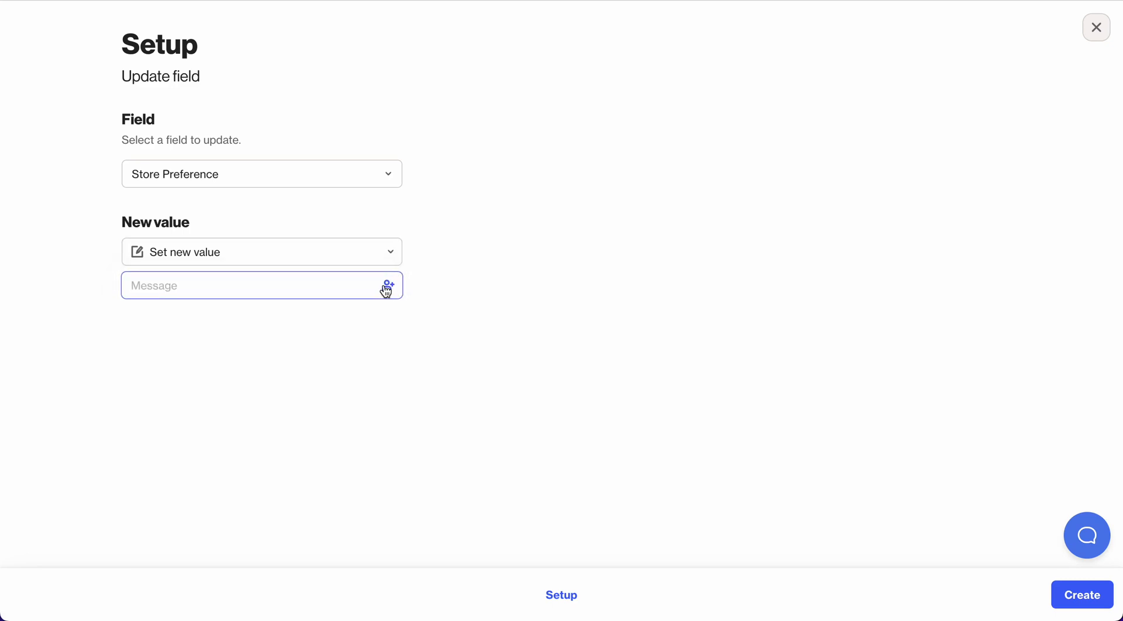
# - Insert the Placed Order in store: Store Name merge tag as the new value
pyautogui.click(386, 287)
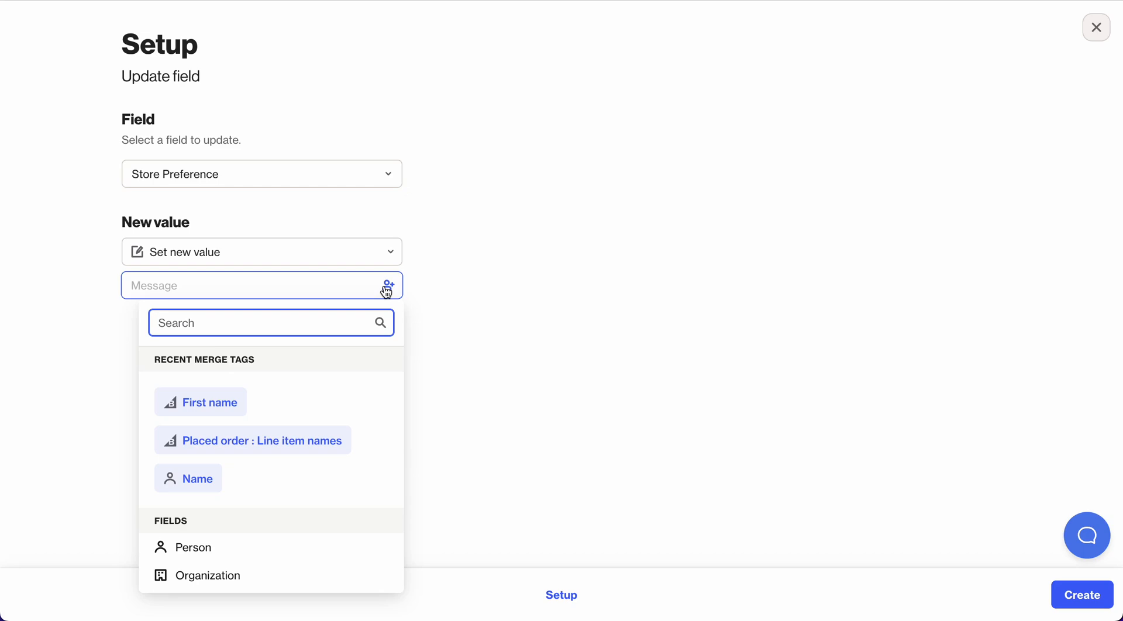
pyautogui.write('pla')
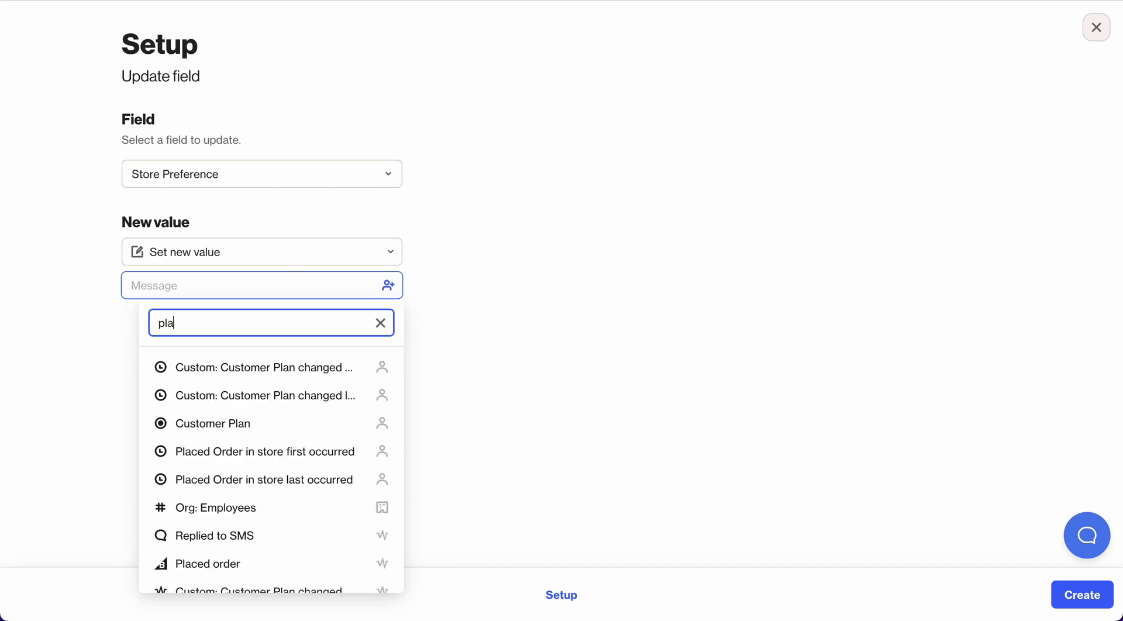
pyautogui.write('ce')
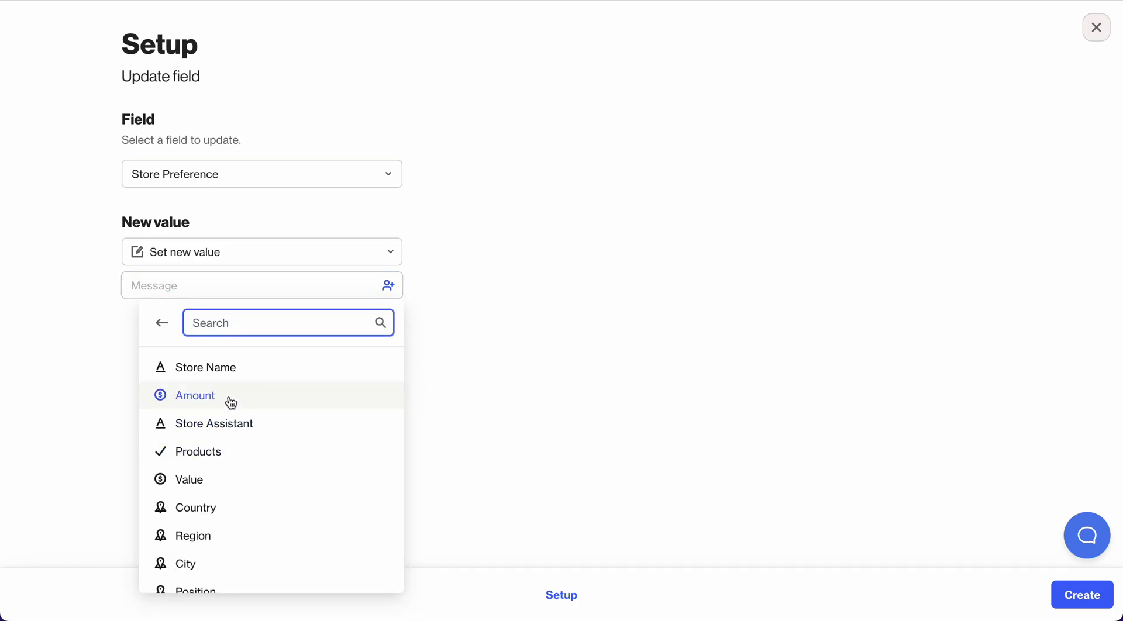
pyautogui.click(204, 367)
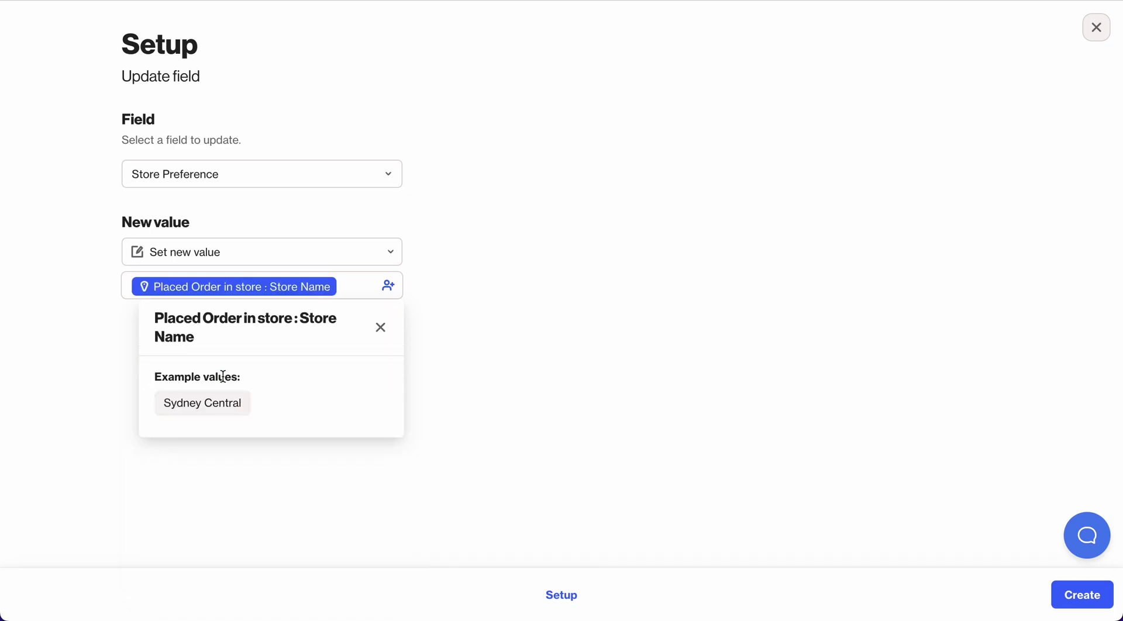
pyautogui.moveTo(177, 141)
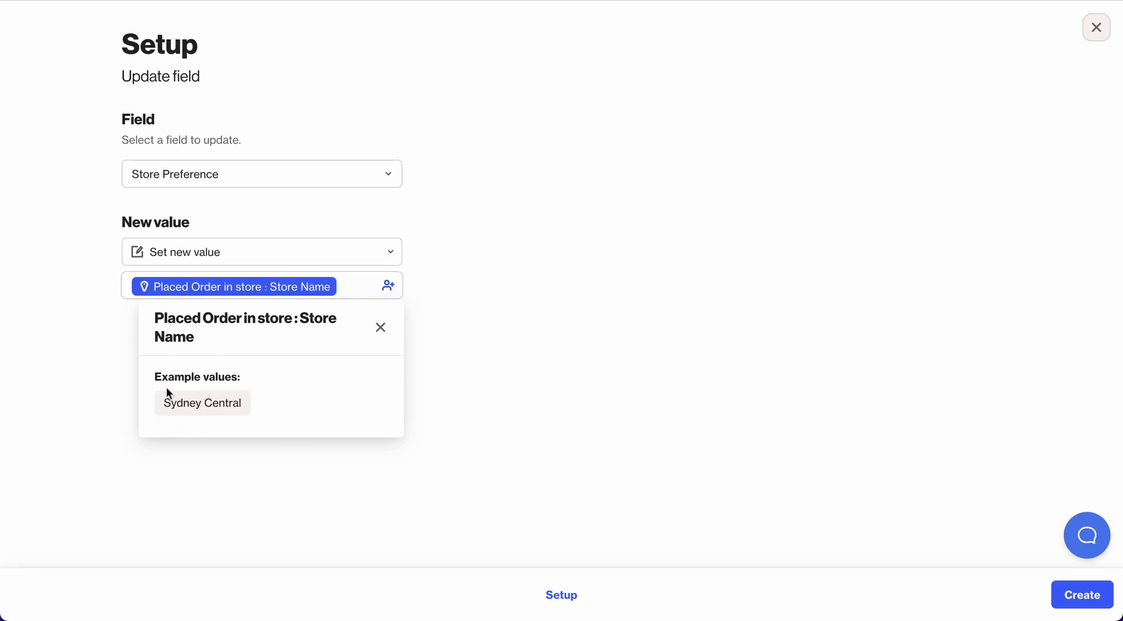
pyautogui.moveTo(172, 435)
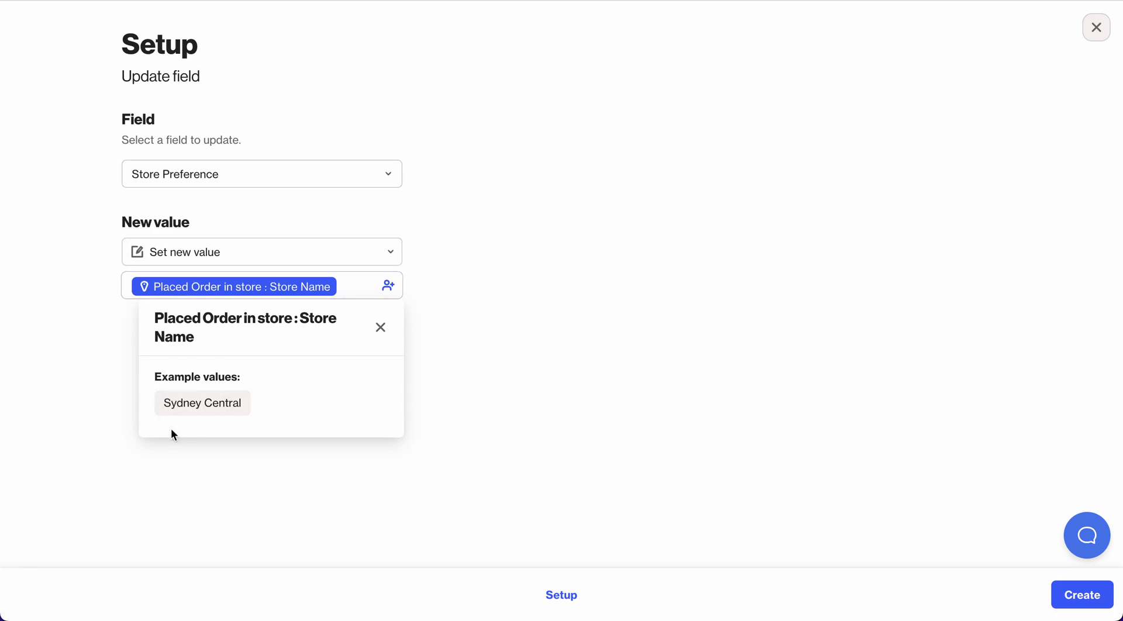
pyautogui.moveTo(181, 402)
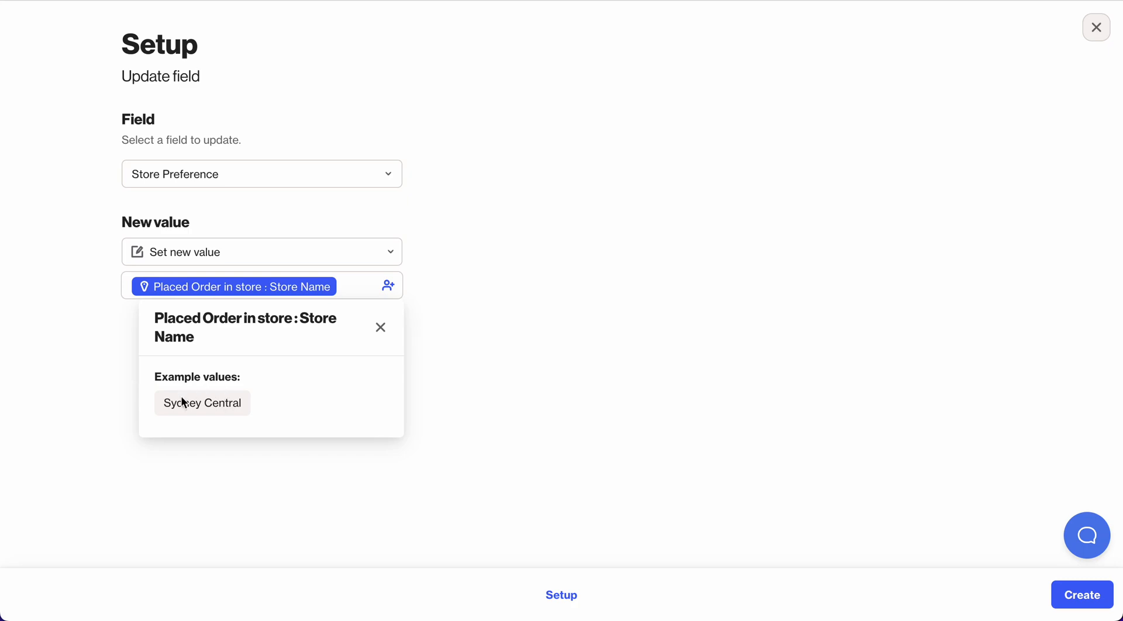
pyautogui.moveTo(364, 416)
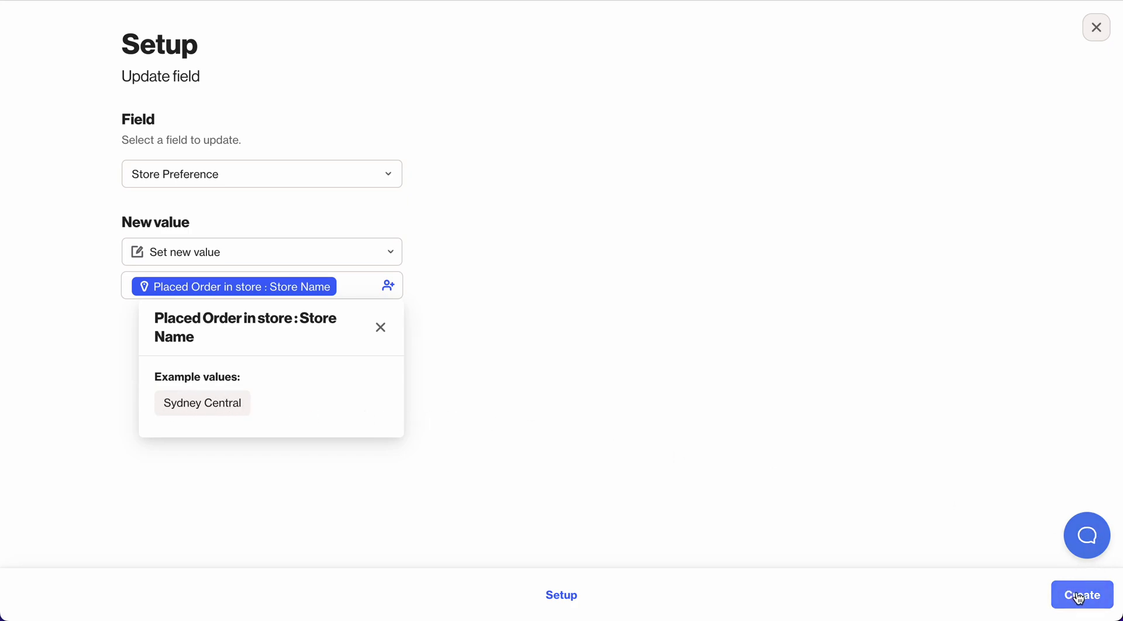
# - Create the action and title it 'Store preference based on purchase'
pyautogui.click(1082, 595)
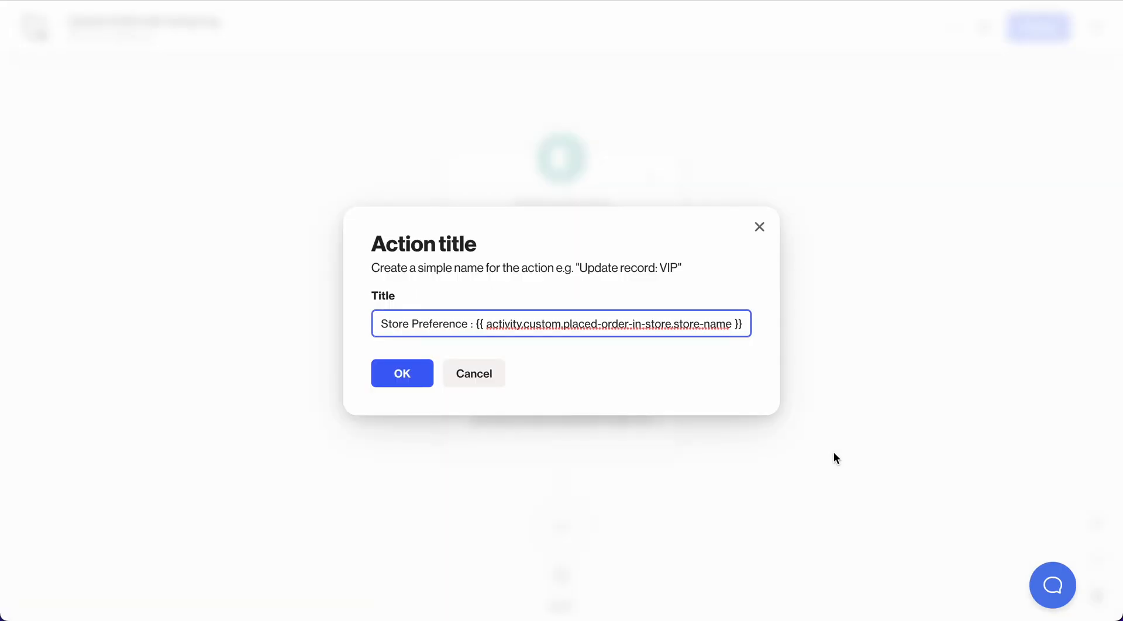
pyautogui.tripleClick(561, 324)
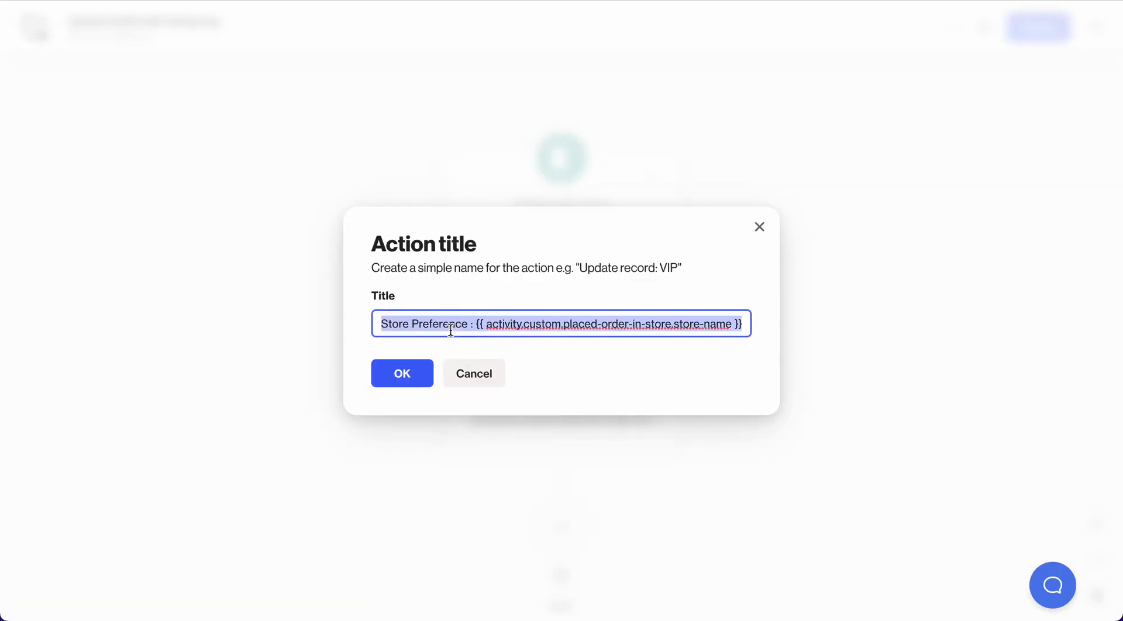
pyautogui.write('Store preference based on purchase')
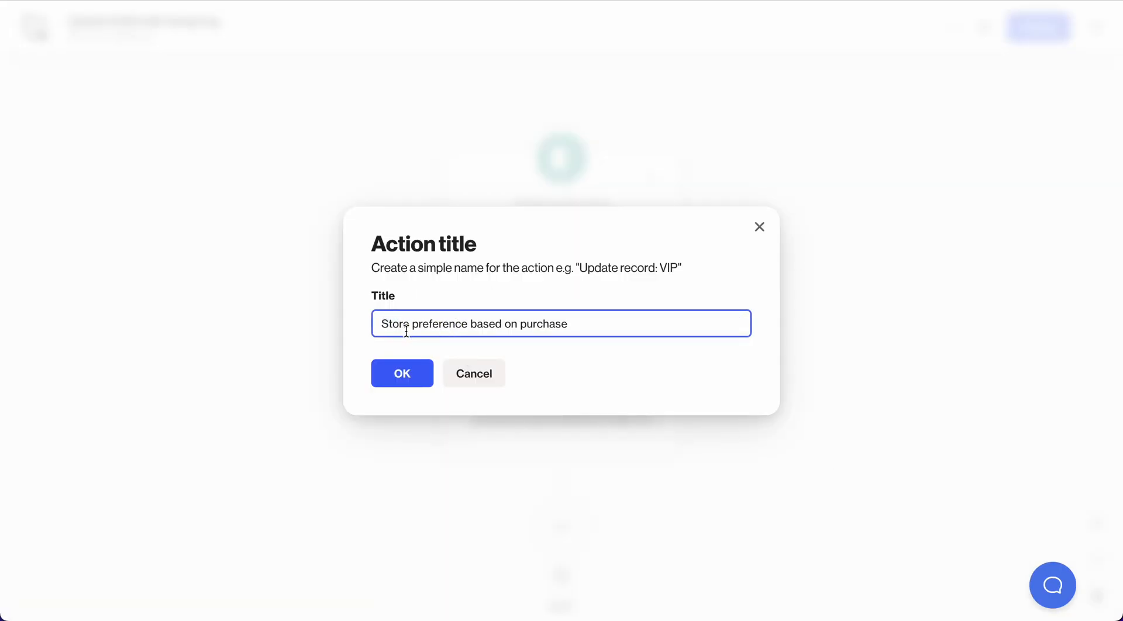
pyautogui.moveTo(360, 371)
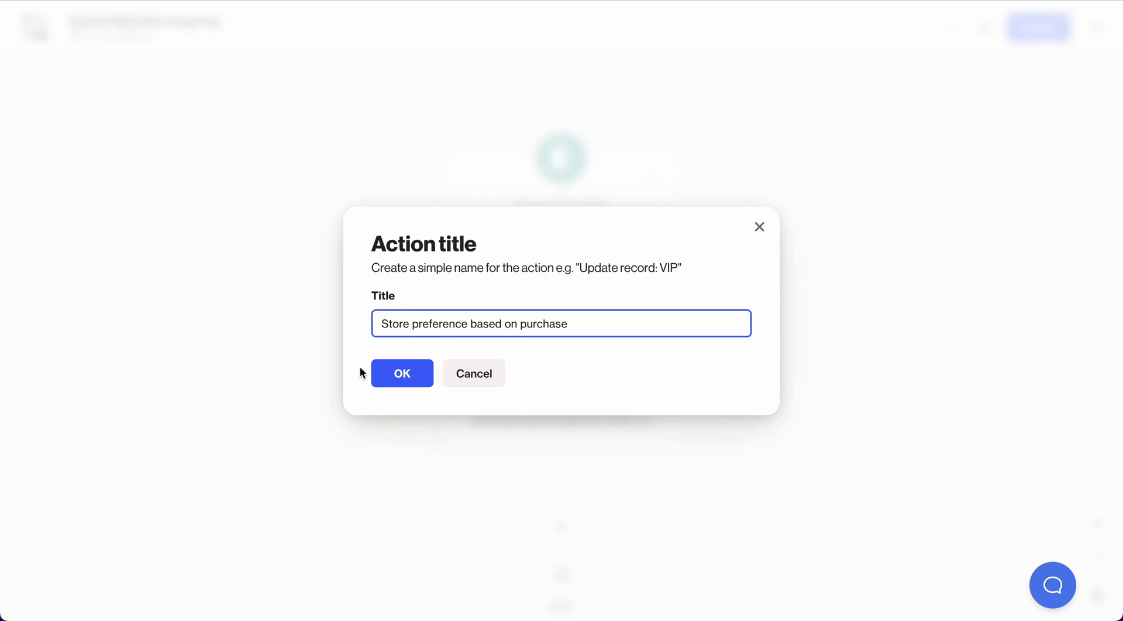
pyautogui.click(402, 373)
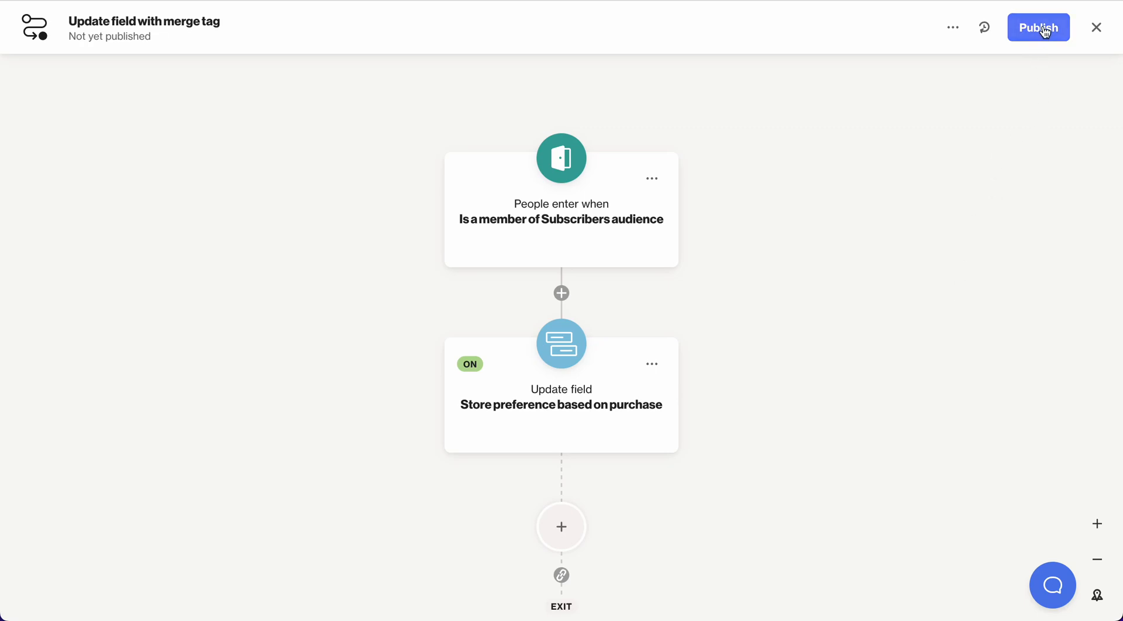
pyautogui.moveTo(628, 414)
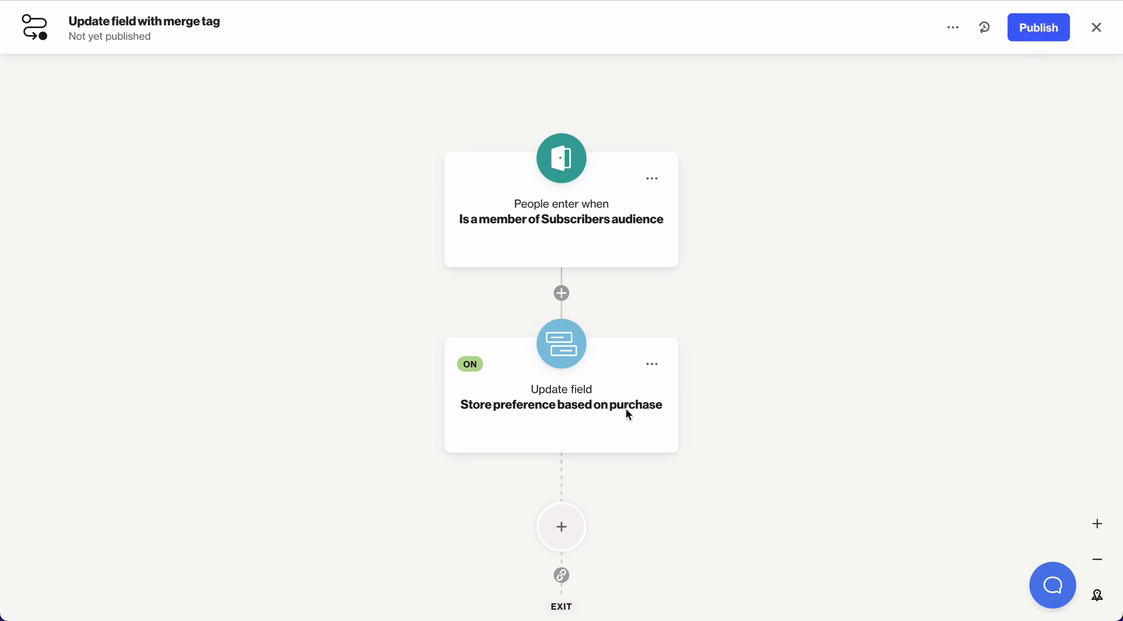
pyautogui.moveTo(626, 421)
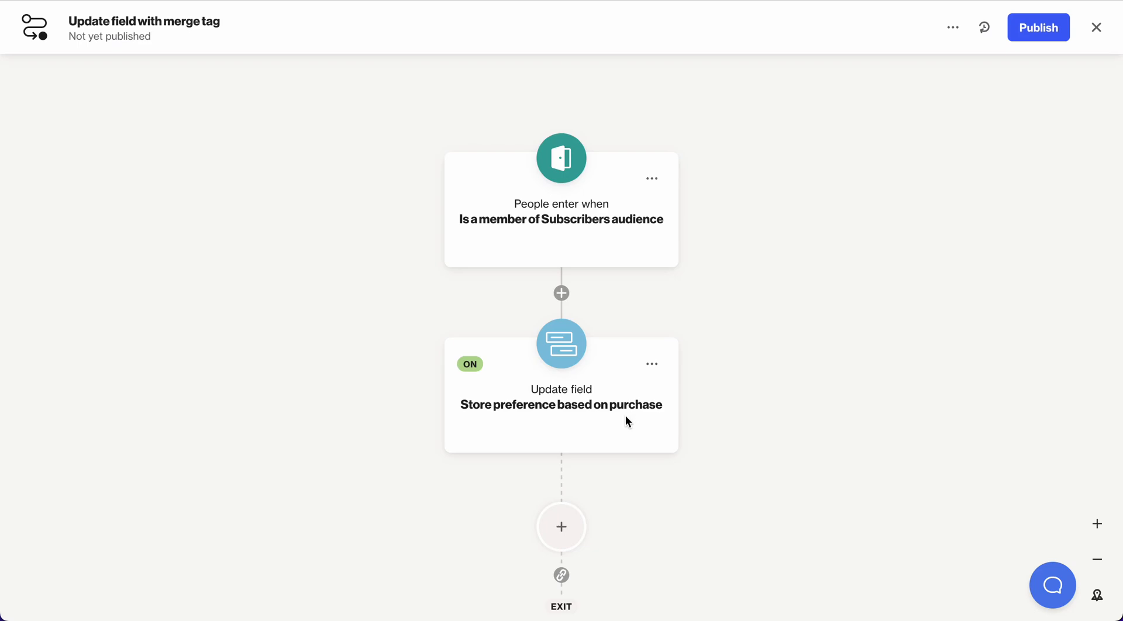